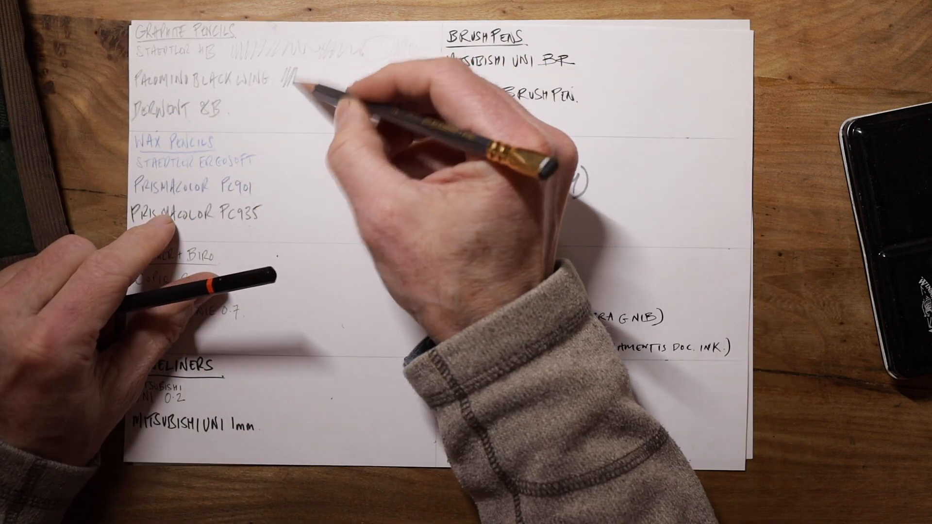
# Step: Shade a horizontal band of graphite test strokes to the right of 'Palomino Blackwing'
pyautogui.moveTo(286, 80); pyautogui.dragTo(350, 80)
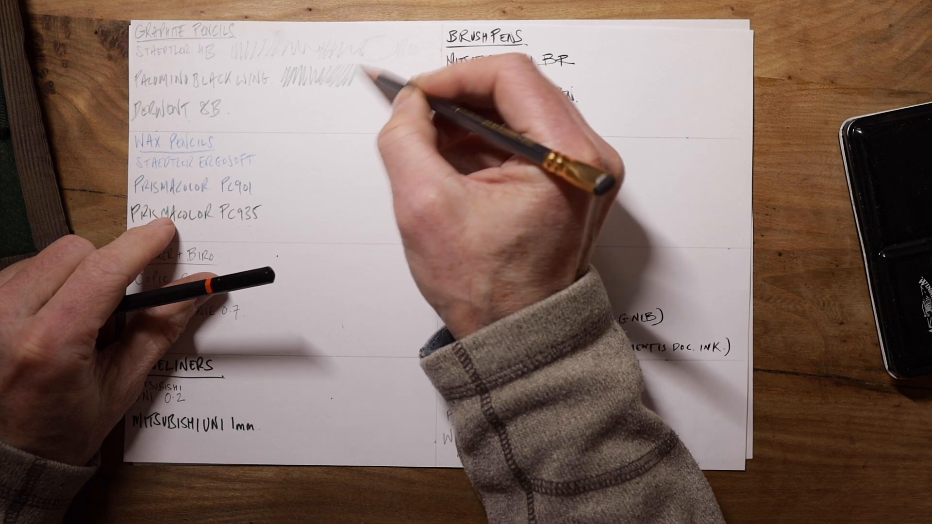